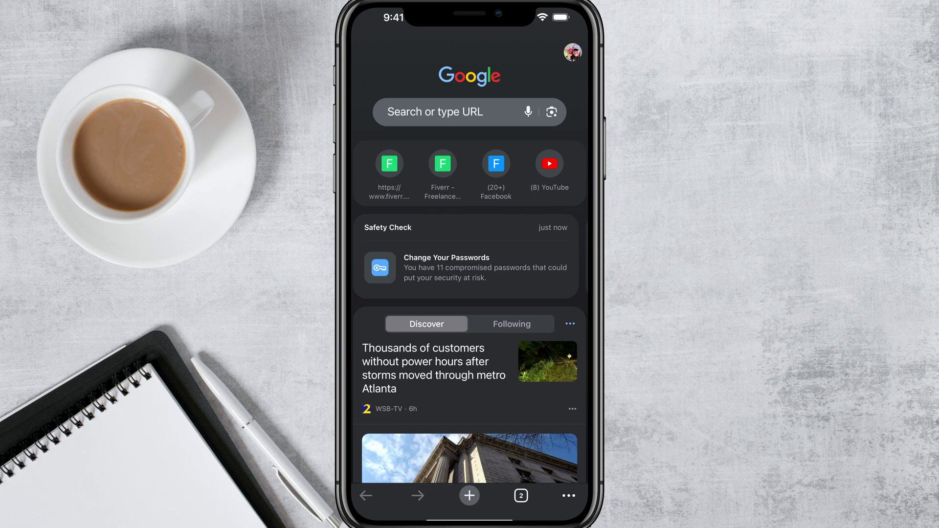
Download 'Final Script HomeaZZon.pdf' from its link via the bottom download bar
click(389, 163)
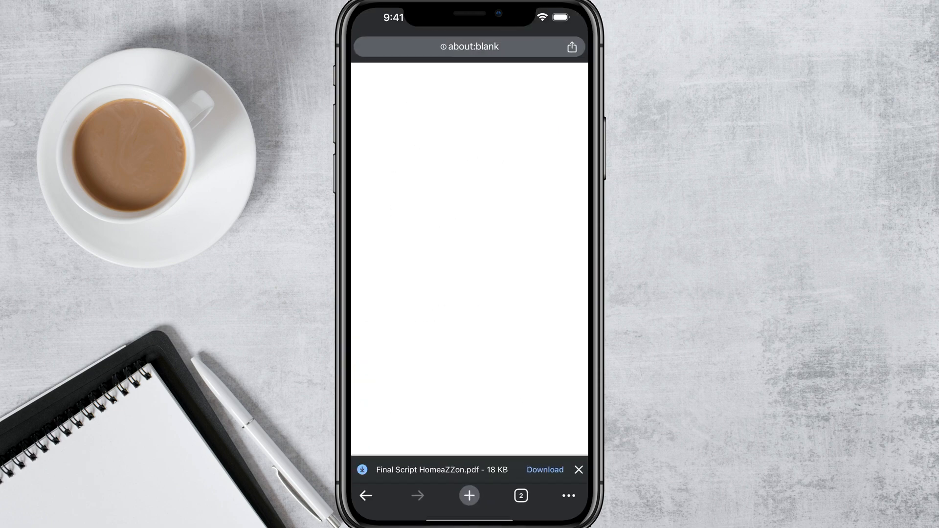
click(544, 469)
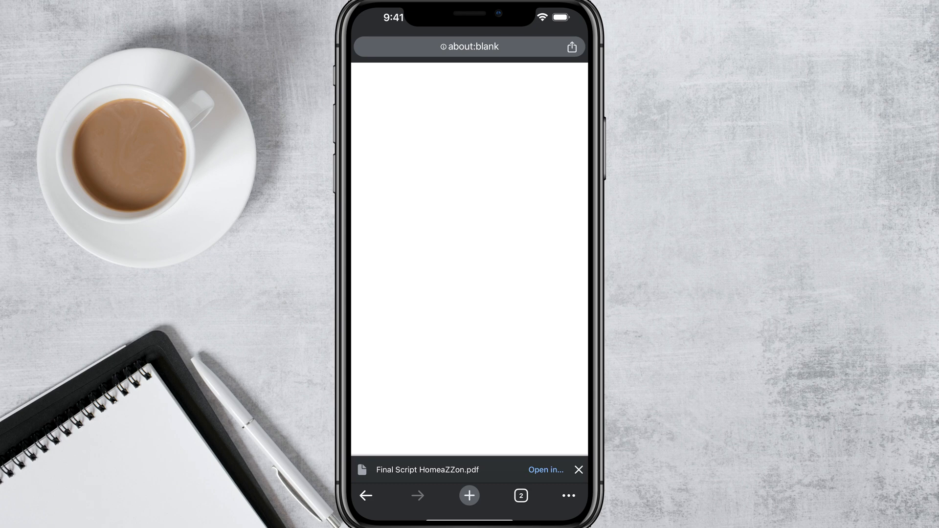
click(520, 495)
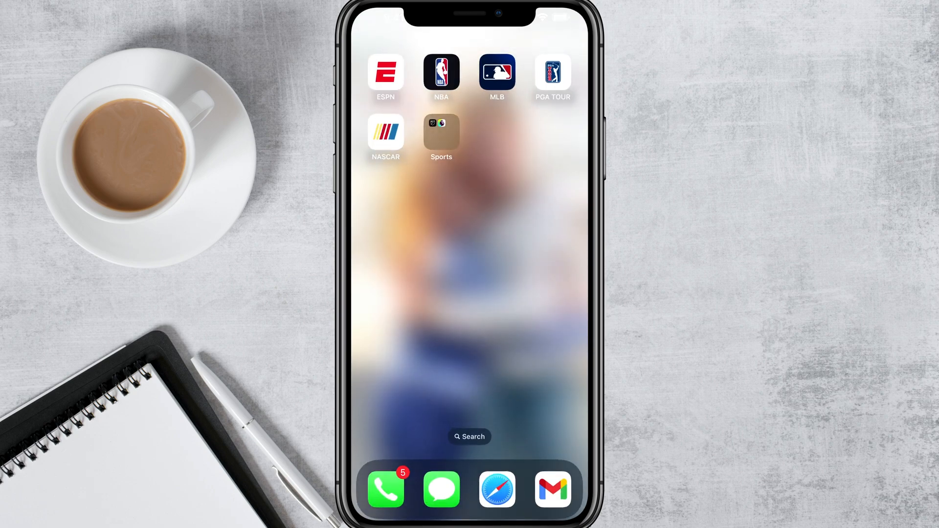
Search the App Library for 'Fil' and launch the Files app
scroll(left, 3)
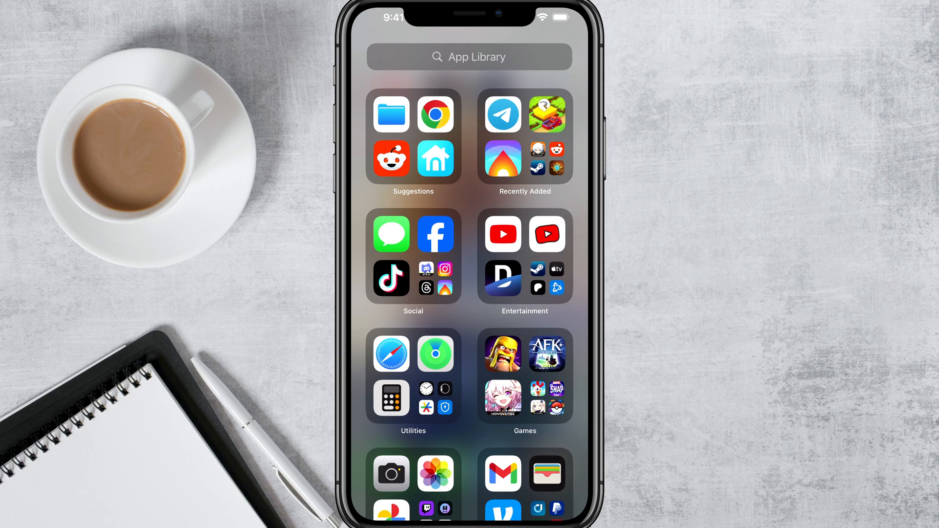
click(469, 57)
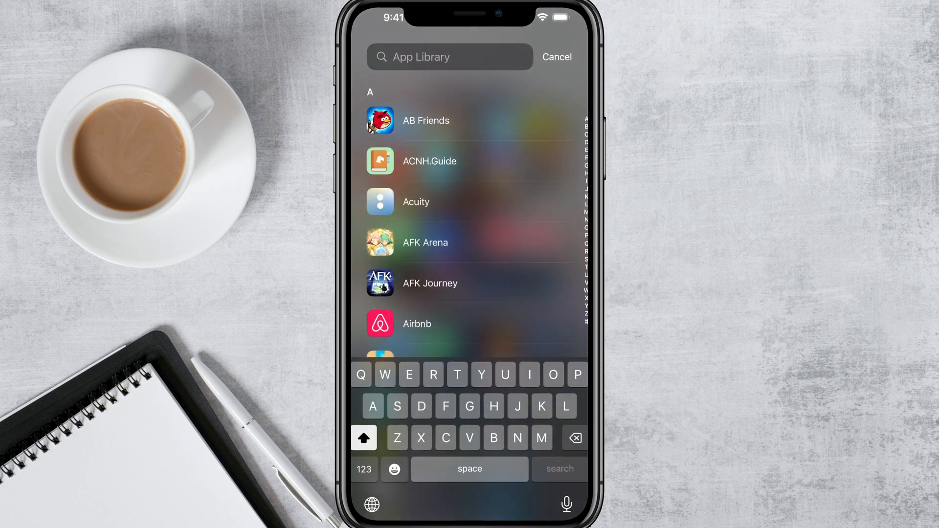
text(Fil)
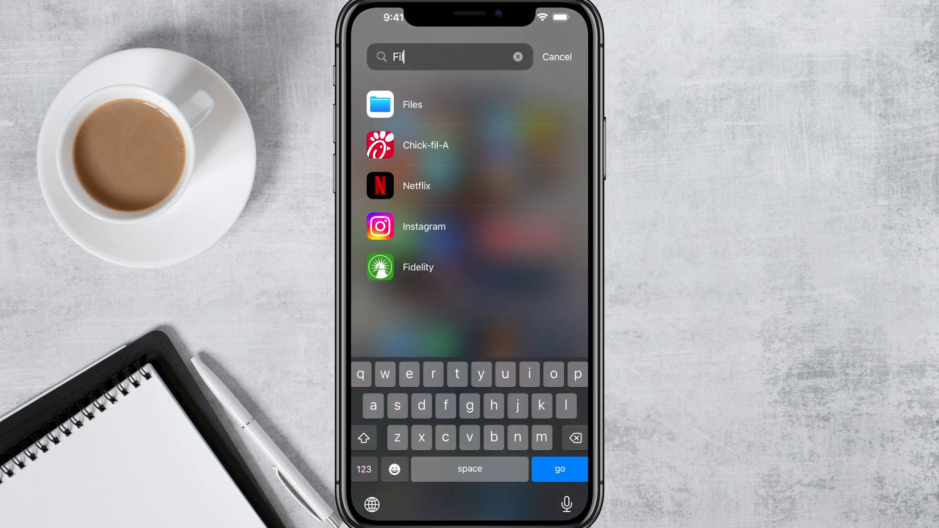
click(556, 57)
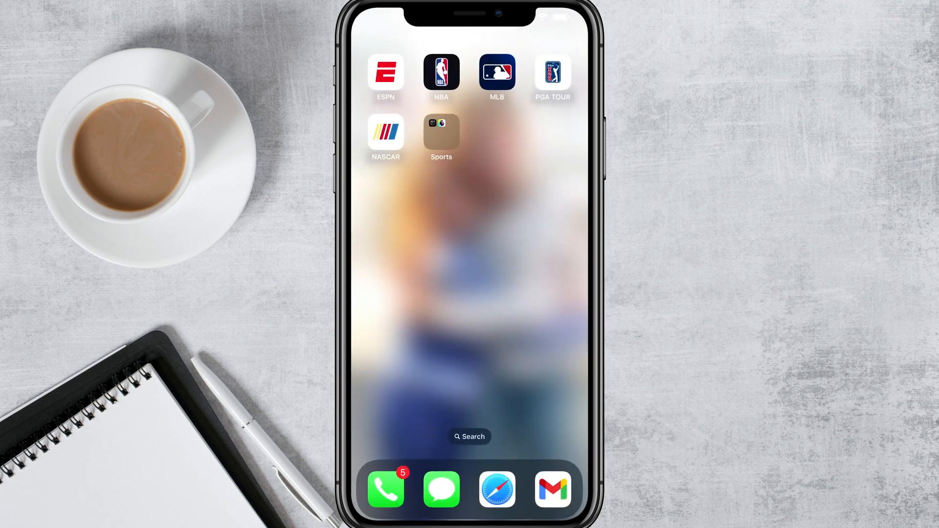
text(fidelity)
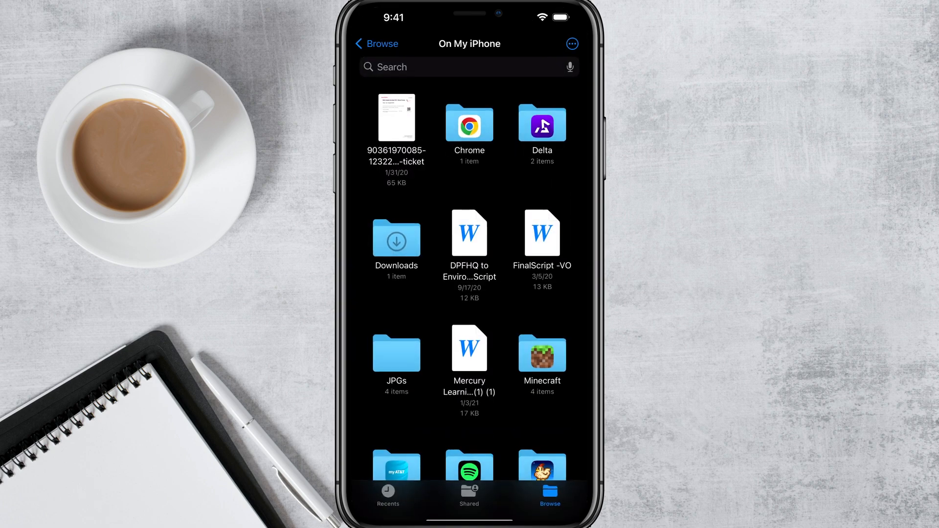
Browse iCloud Drive in Files, then open On My iPhone
click(377, 43)
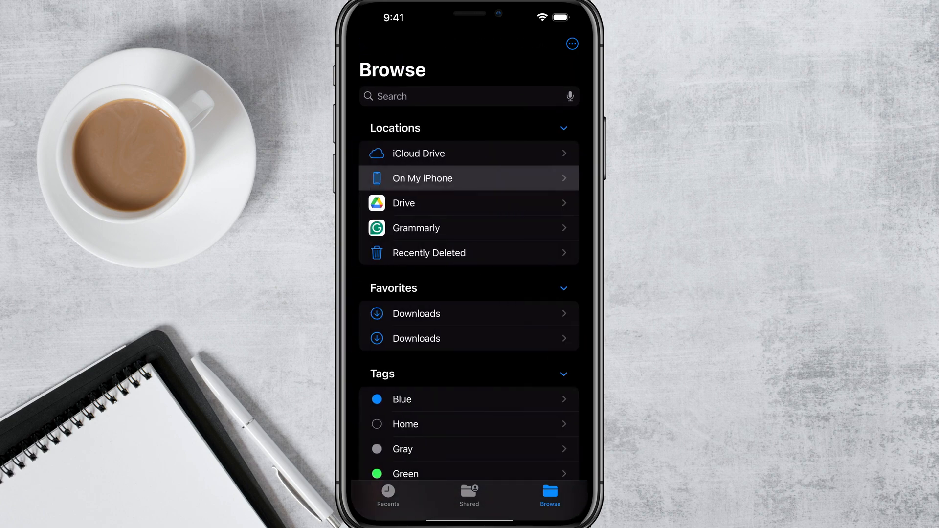
click(420, 153)
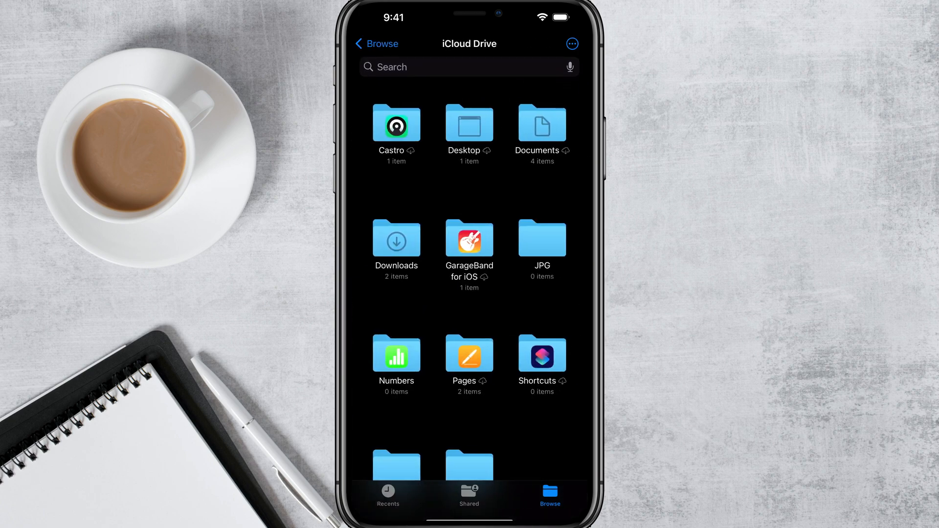
click(376, 43)
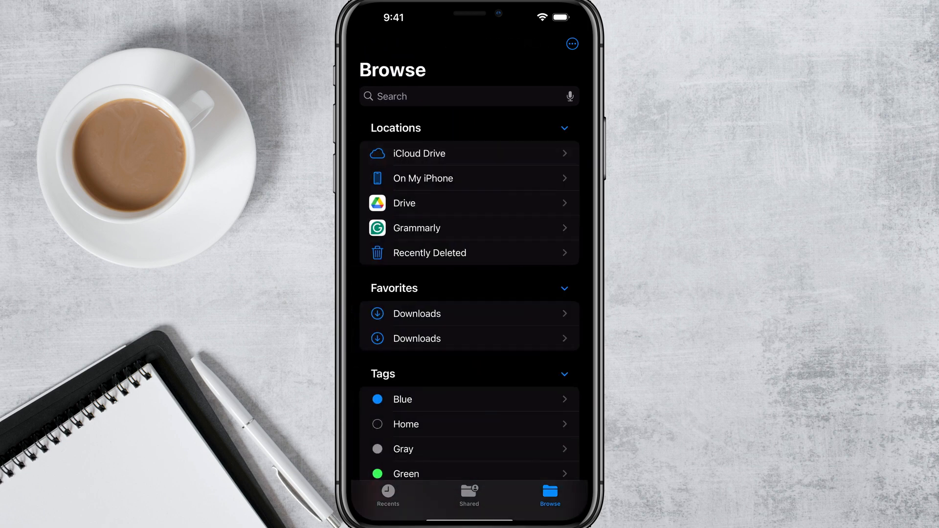
click(469, 178)
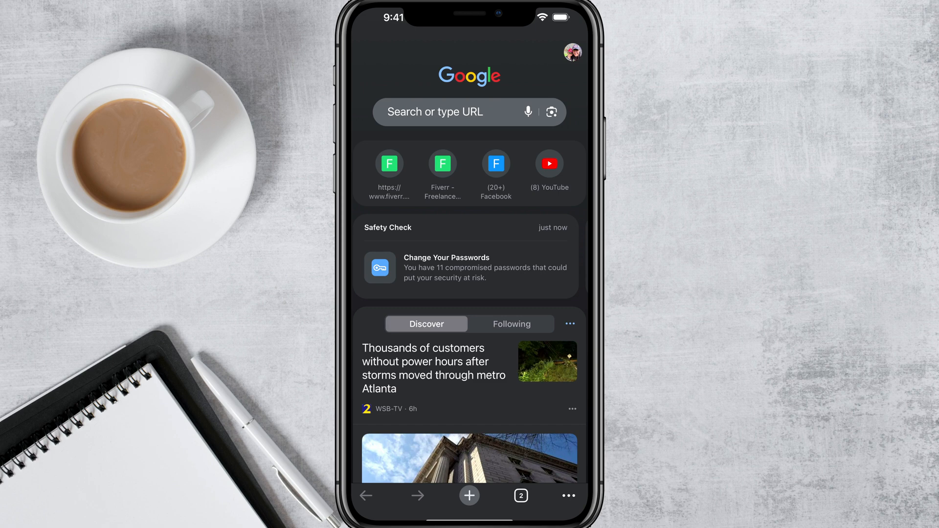
Open Chrome's three-dot menu showing Downloads, History and tab options
click(566, 496)
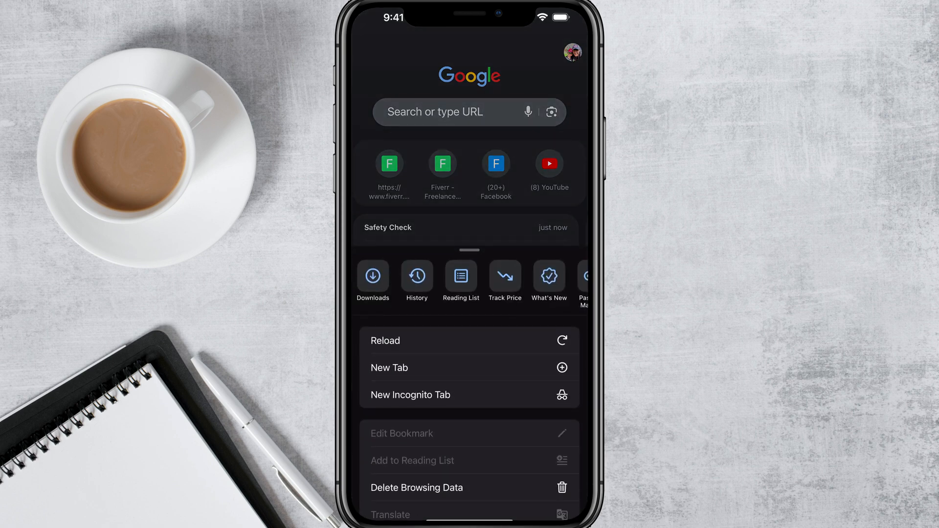